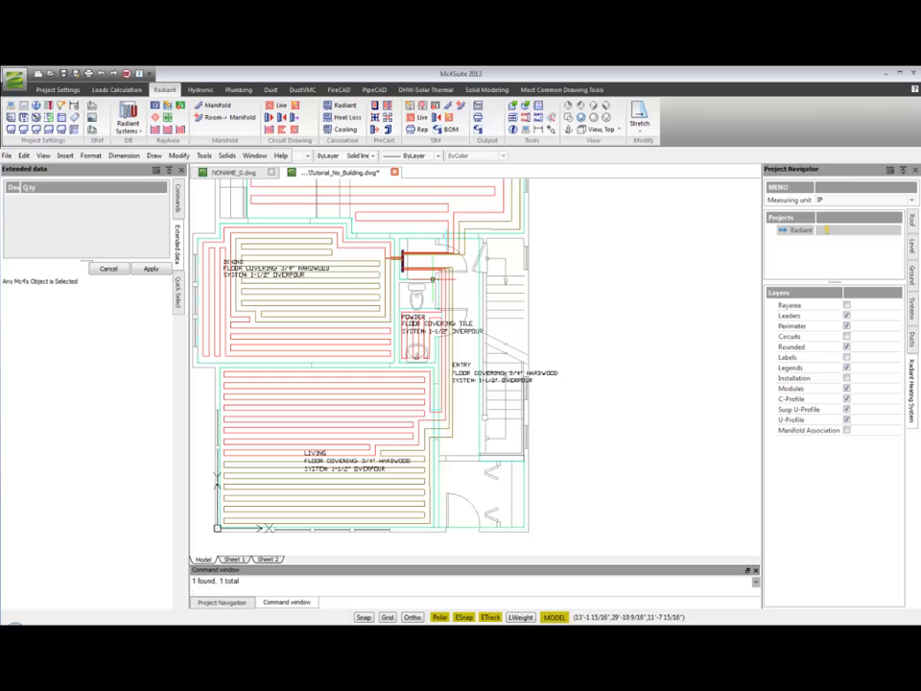
{"action": "mouse_move", "coordinate": [439, 277]}
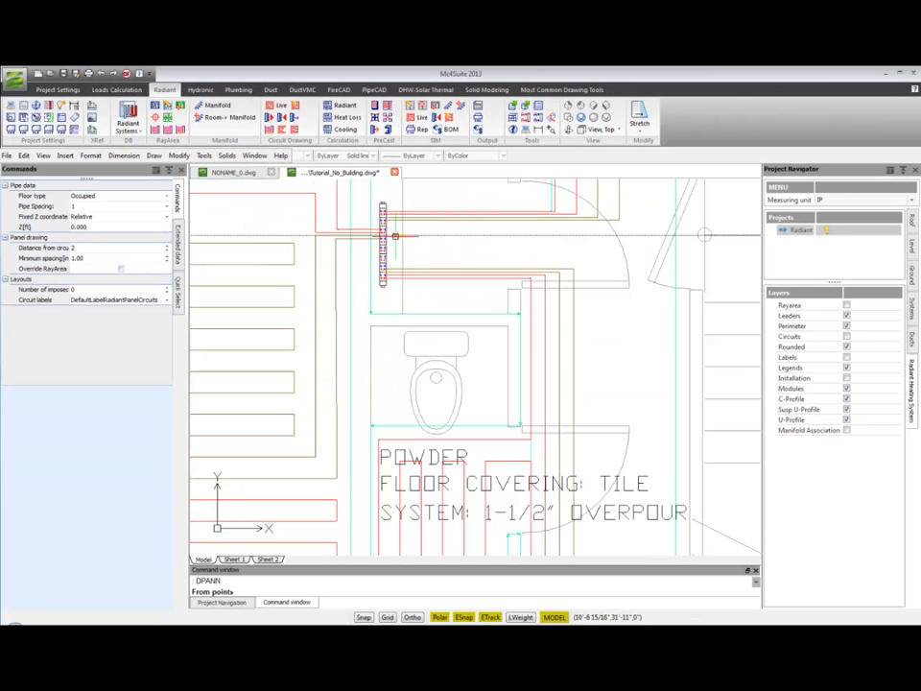
{"action": "mouse_move", "coordinate": [396, 235]}
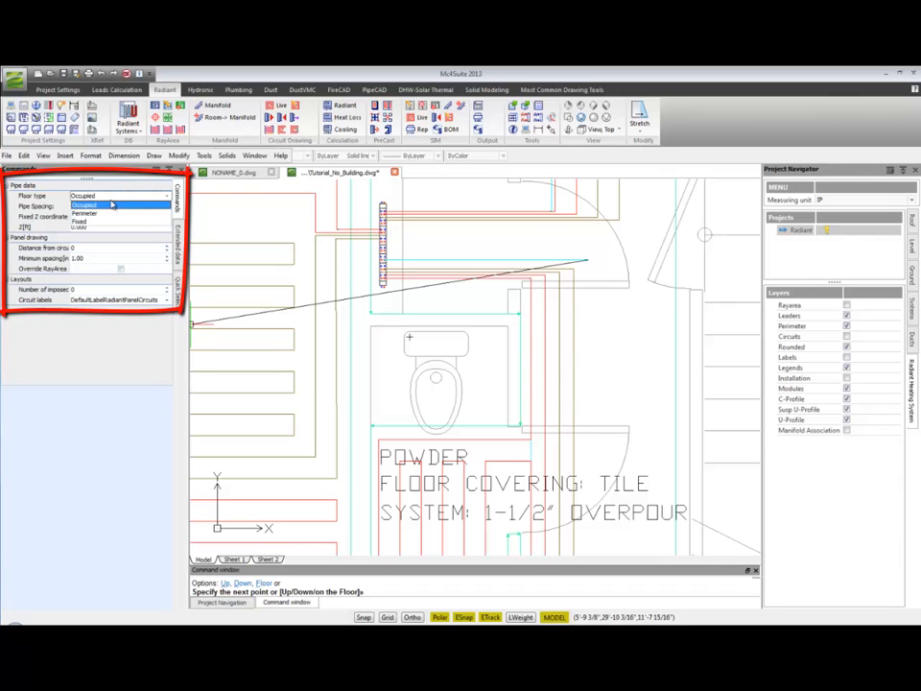
Change the new leaders' floor type from Occupied to Fixed
{"action": "left_click", "coordinate": [81, 222]}
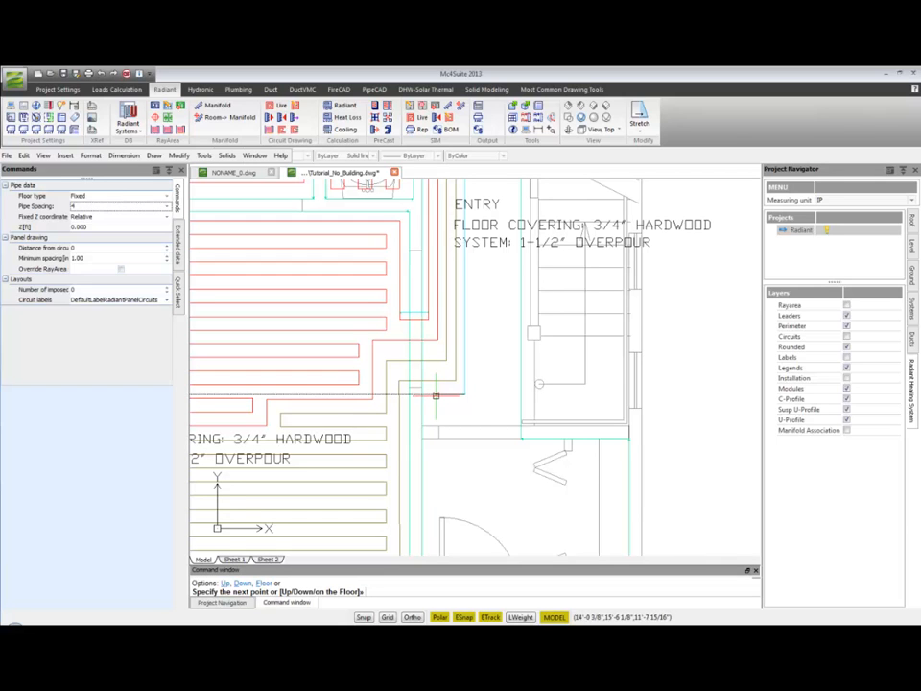
{"action": "mouse_move", "coordinate": [430, 395]}
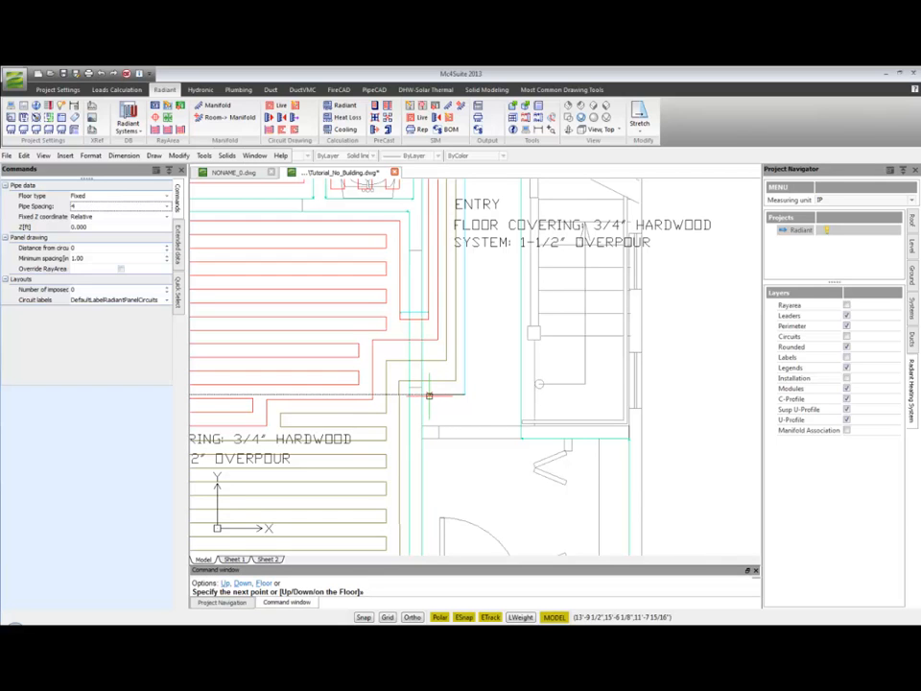
{"action": "mouse_move", "coordinate": [432, 397]}
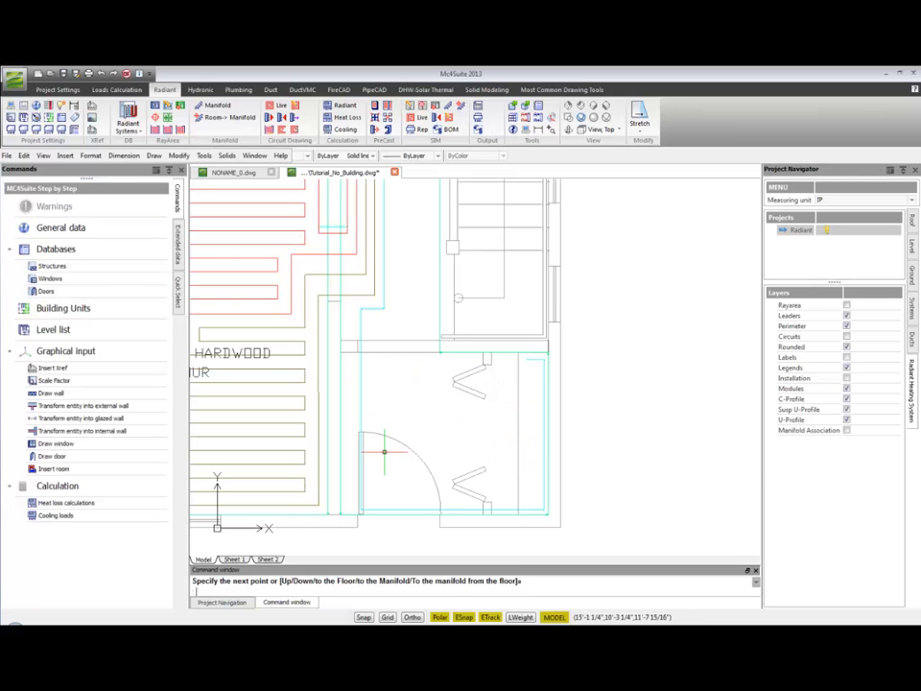
{"action": "mouse_move", "coordinate": [420, 365]}
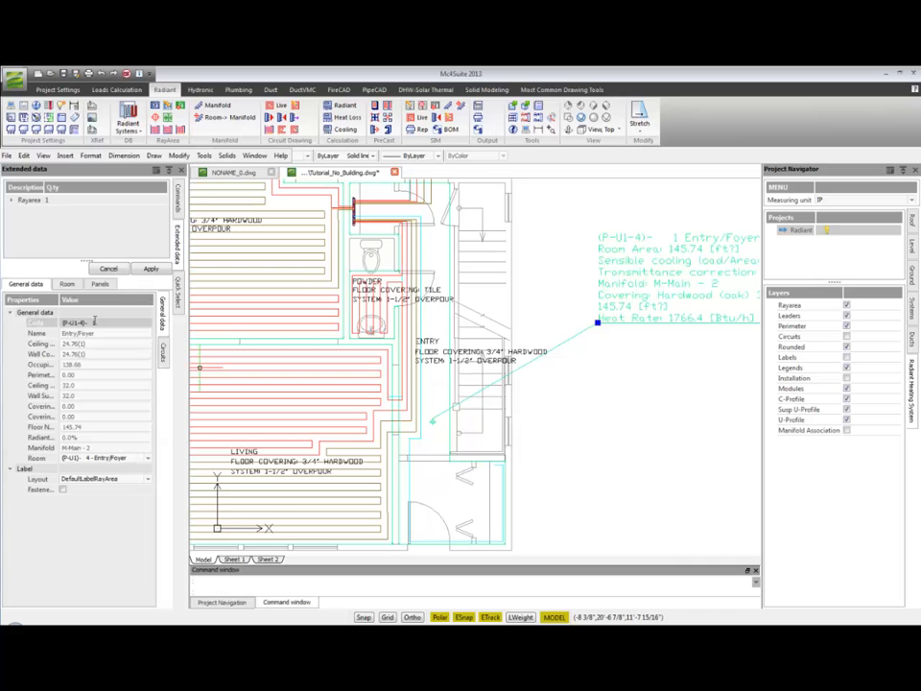
Set the Entry/Foyer room's panel circuit direction to counter-clockwise
{"action": "left_click", "coordinate": [67, 284]}
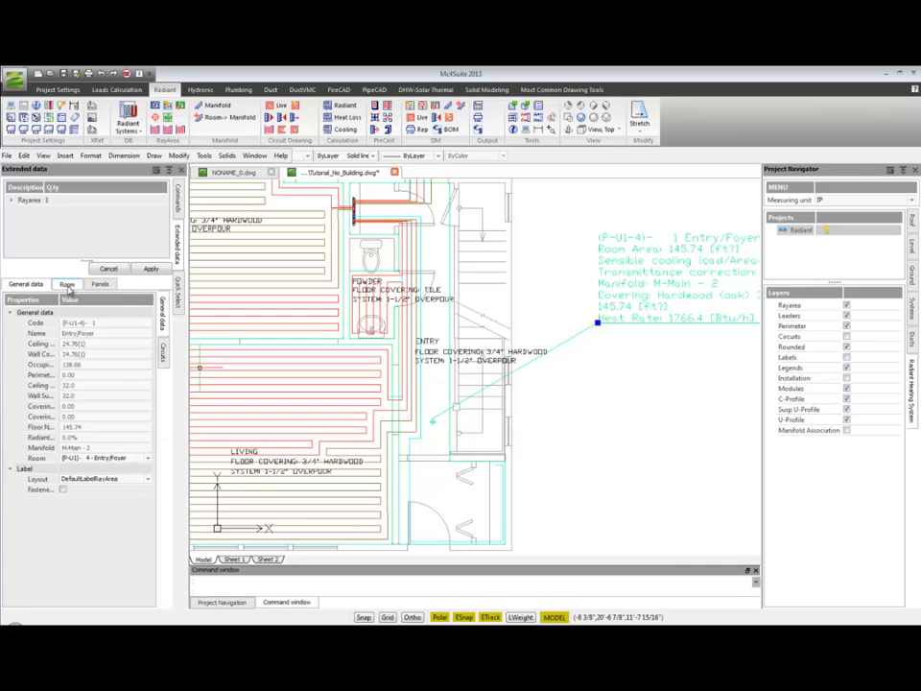
{"action": "left_click", "coordinate": [67, 284]}
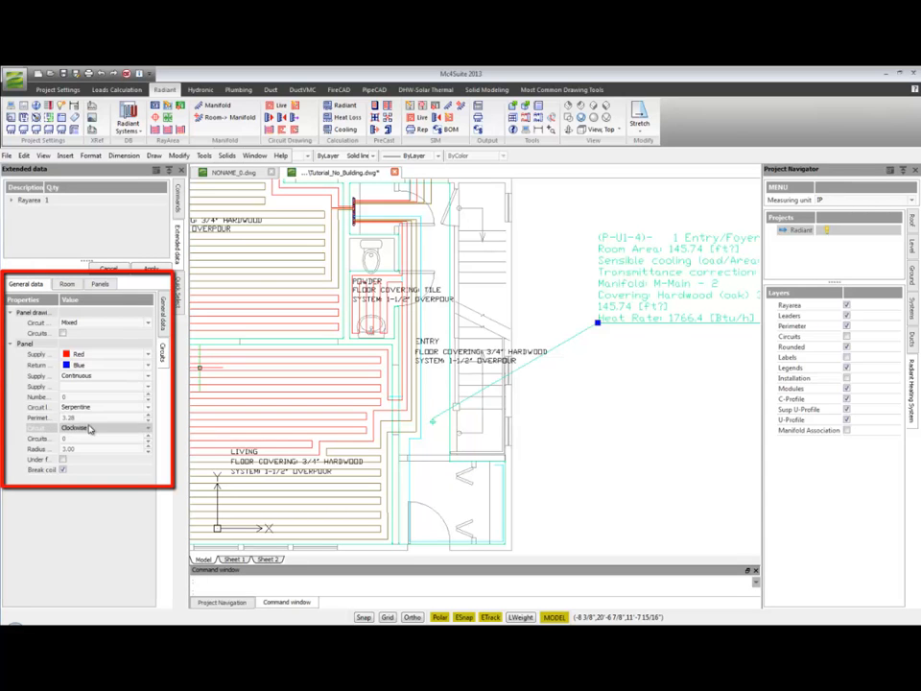
{"action": "left_click", "coordinate": [106, 427]}
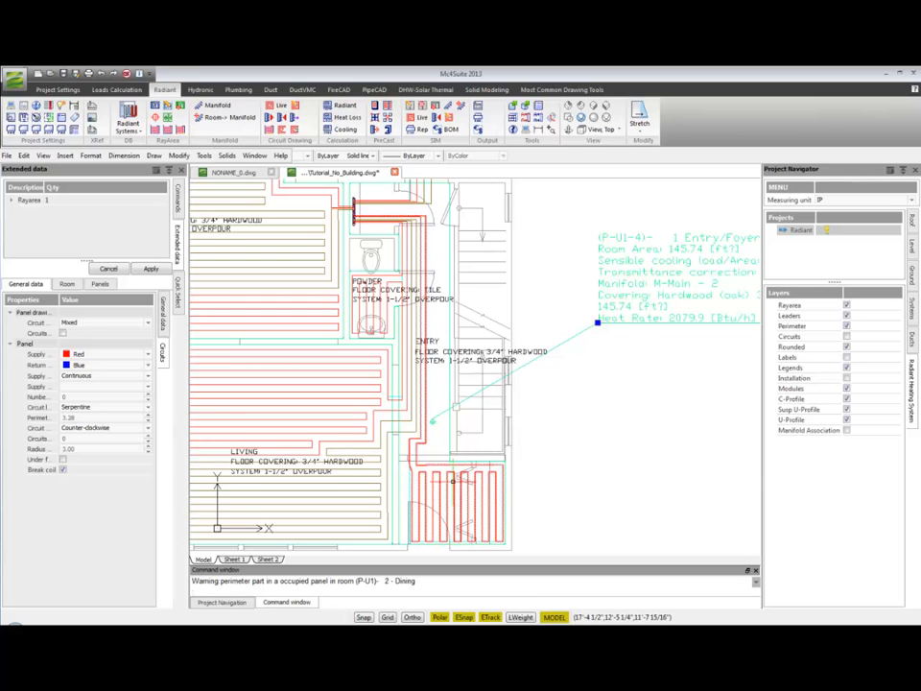
{"action": "mouse_move", "coordinate": [451, 477]}
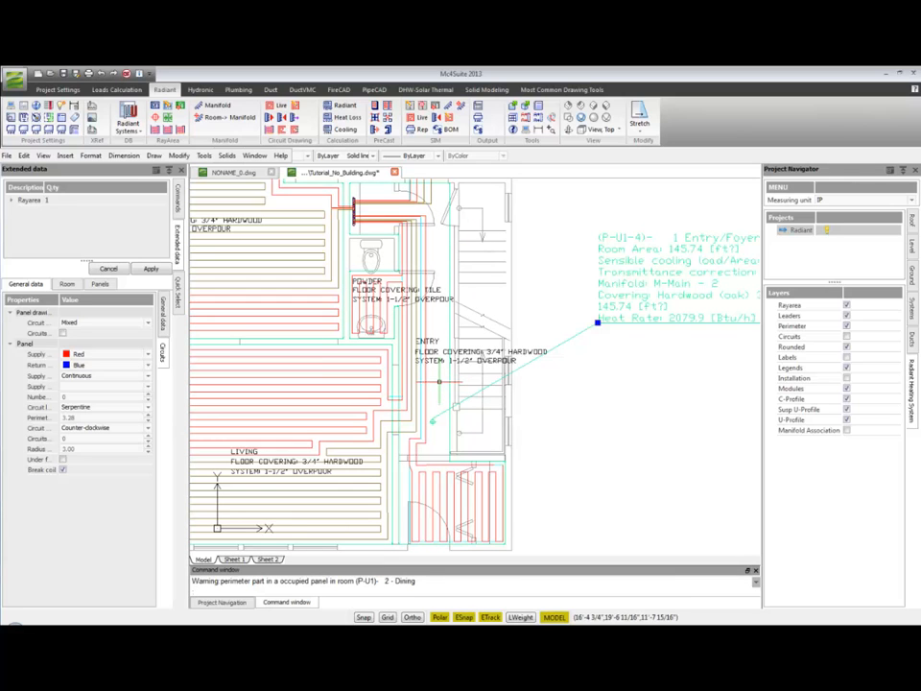
{"action": "mouse_move", "coordinate": [439, 383]}
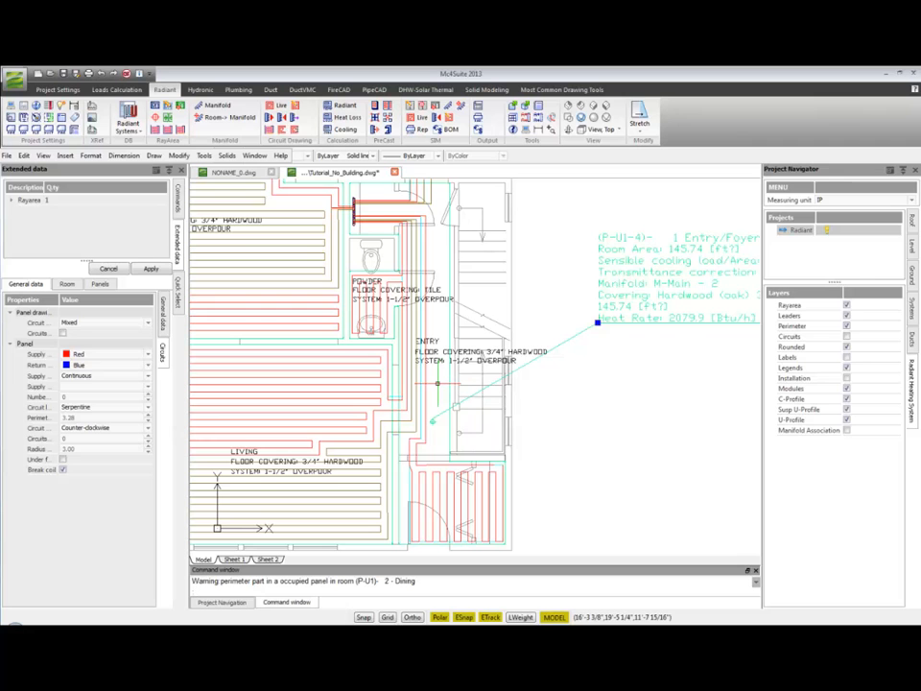
{"action": "mouse_move", "coordinate": [437, 386]}
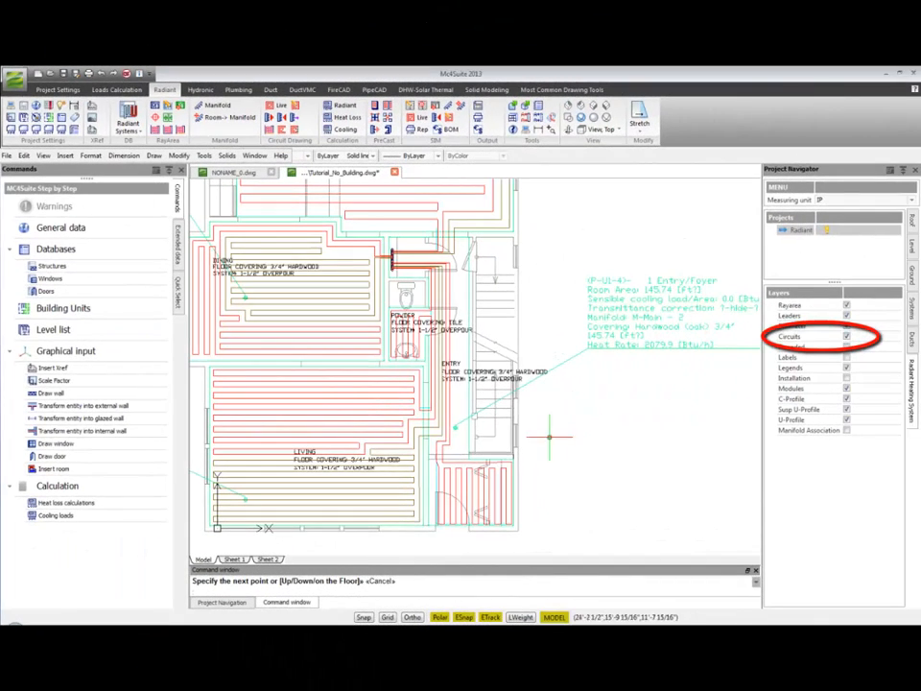
{"action": "mouse_move", "coordinate": [745, 385]}
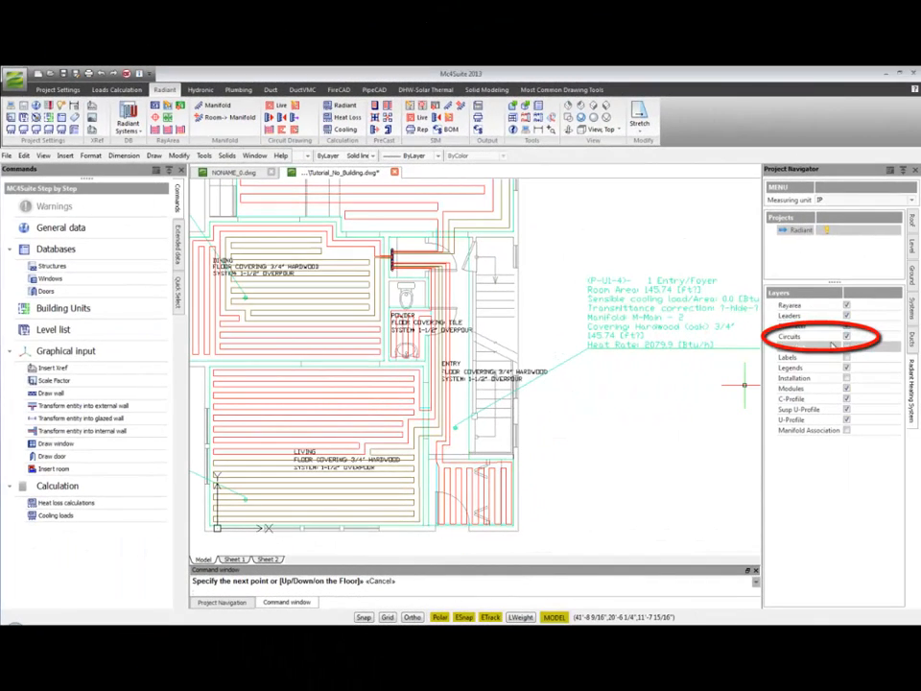
Uncheck the Circuits layer in Project Navigator Layers
{"action": "left_click", "coordinate": [847, 336]}
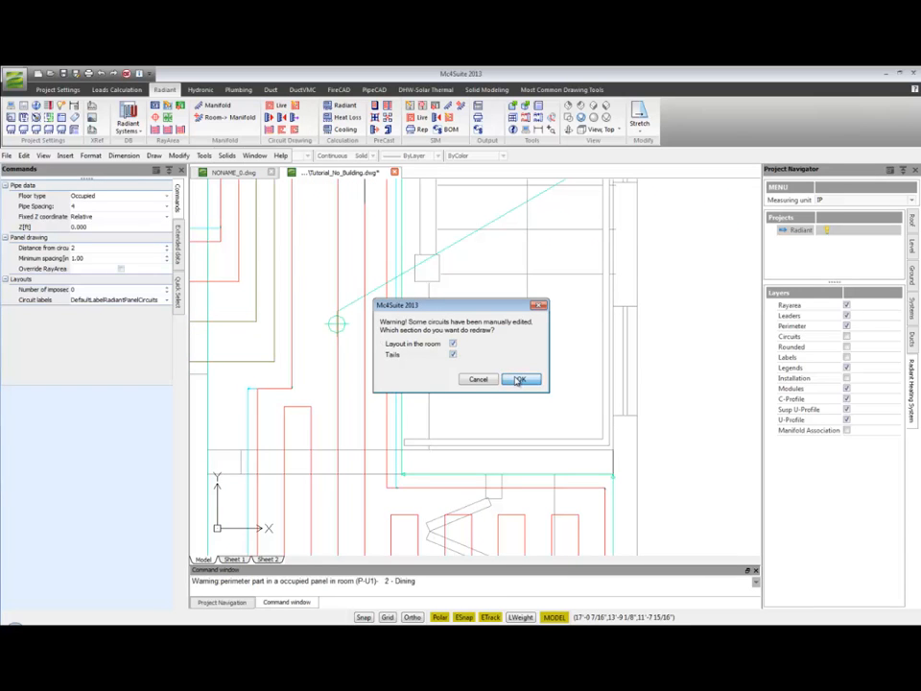
Confirm the warning with 'Layout in the room' and 'Tails' both checked
{"action": "left_click", "coordinate": [522, 378]}
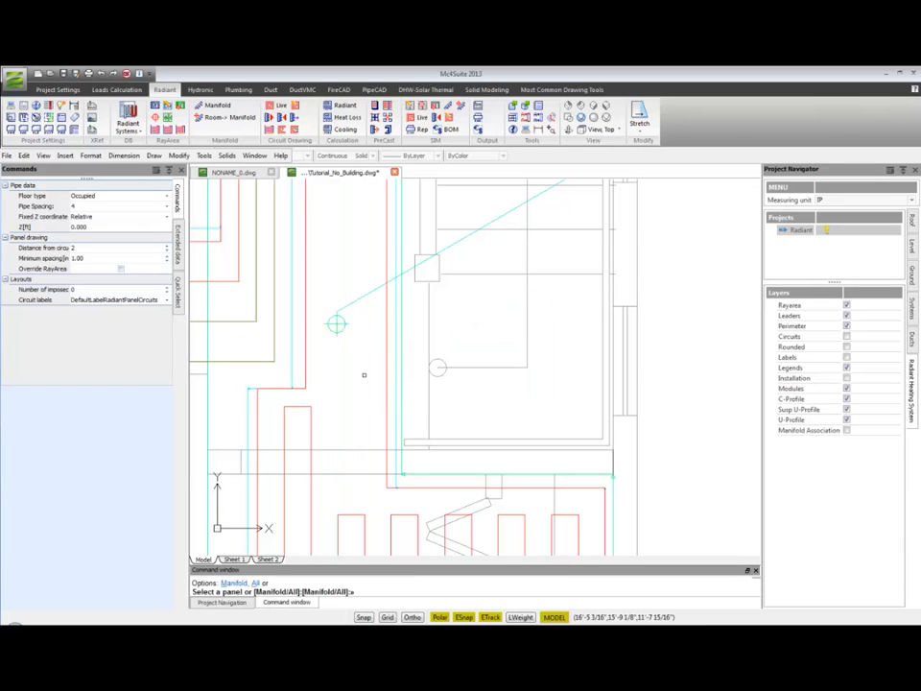